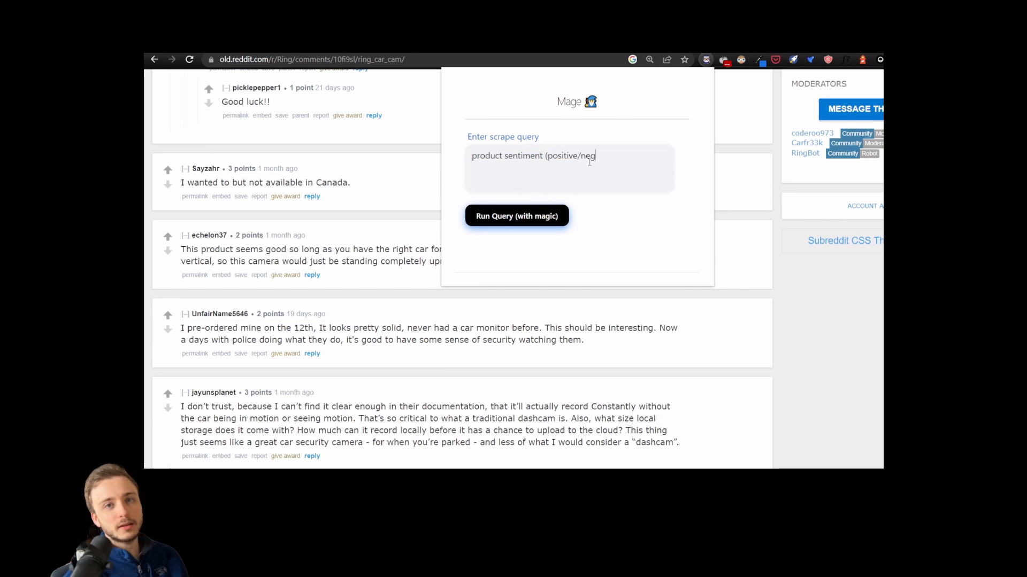
- Submit a product-sentiment scrape query about the Reddit comment thread in the Mage popup
{"action": "left_click", "coordinate": [516, 215]}
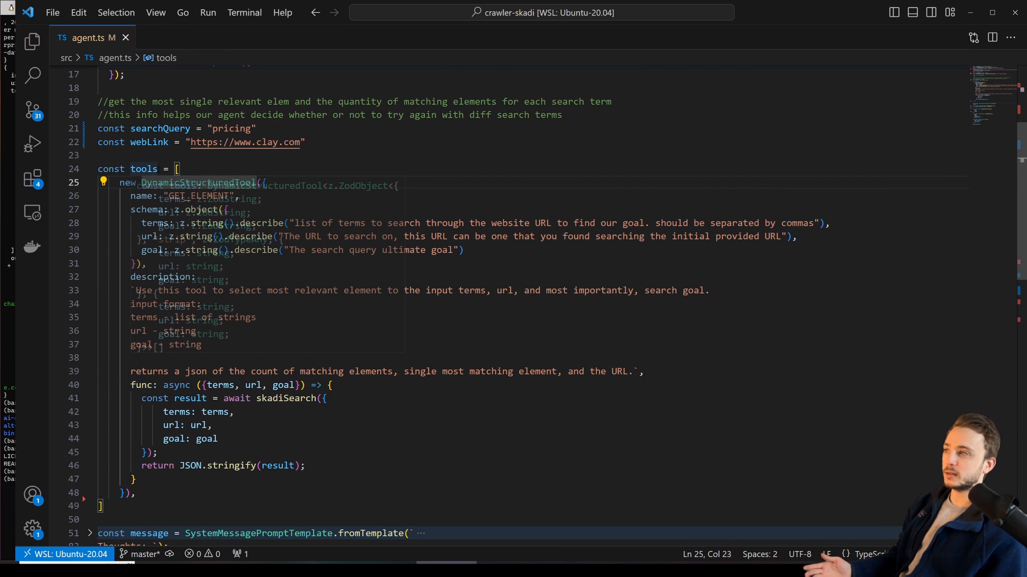
- Highlight the schema's terms, url, goal and description fields, then move on toward skadiSearch in main.ts
{"action": "double_click", "coordinate": [199, 196]}
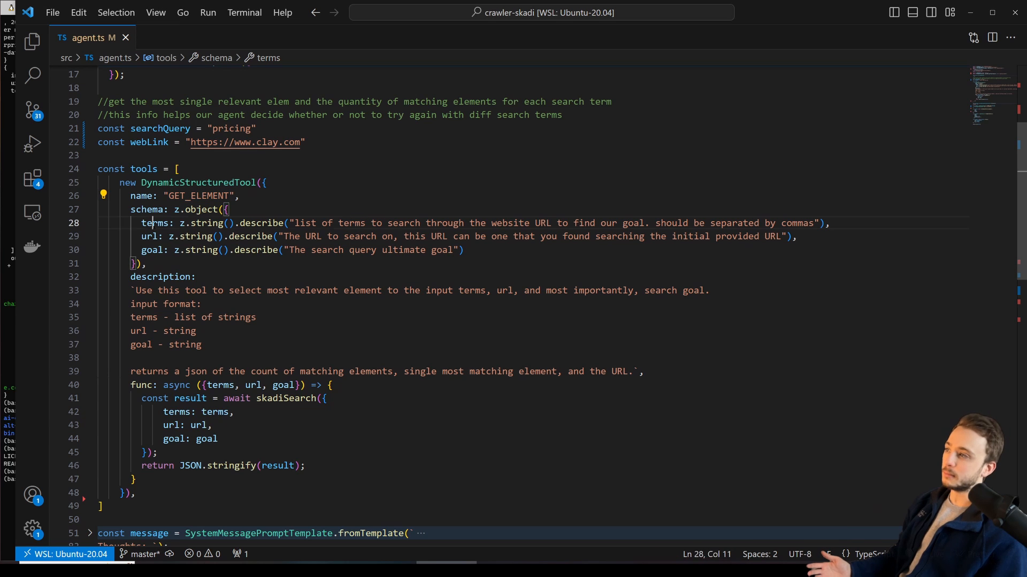
{"action": "double_click", "coordinate": [154, 223]}
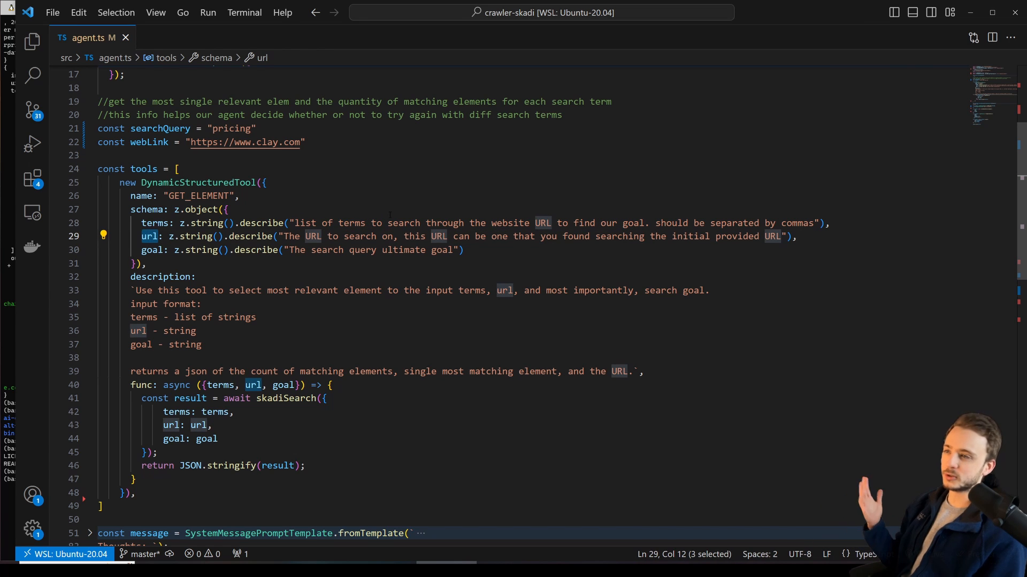
{"action": "double_click", "coordinate": [151, 249]}
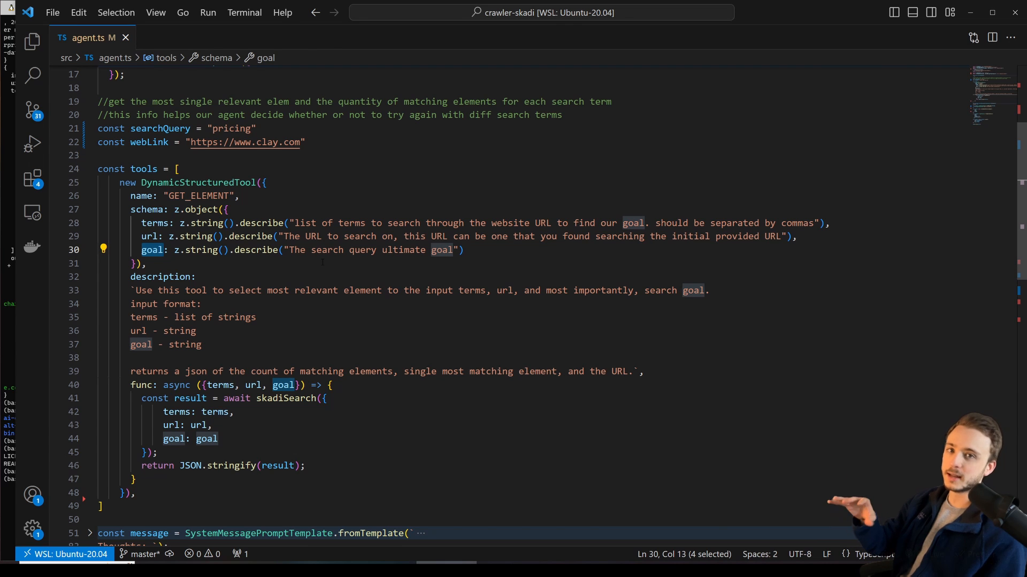
{"action": "double_click", "coordinate": [160, 276]}
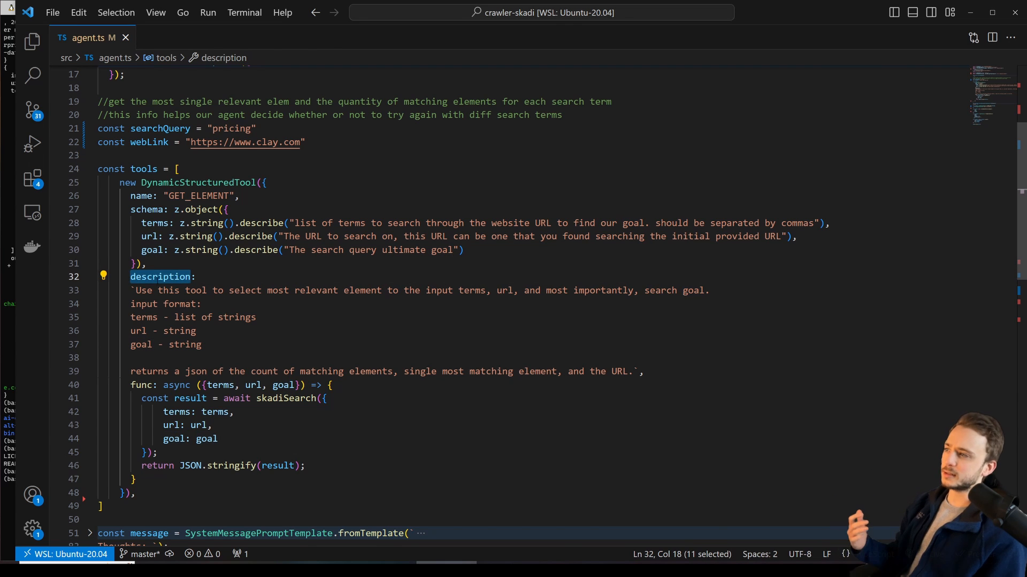
{"action": "scroll", "scroll_direction": "down", "scroll_amount": 3}
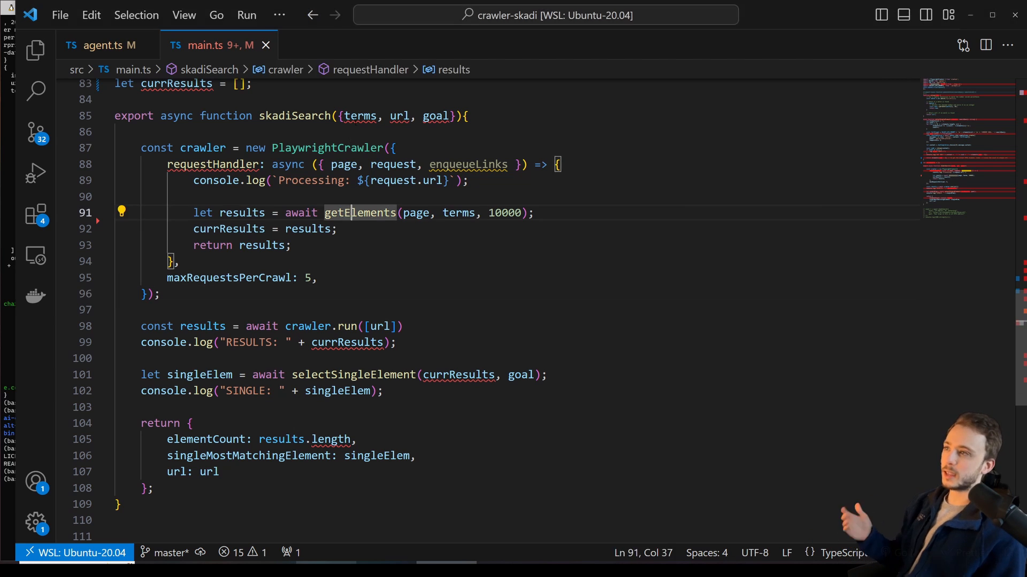
- Review skadiSearch's goal and crawler url, inspect getElements and findMatchingElements in algo.ts, and return to main.ts
{"action": "double_click", "coordinate": [399, 116]}
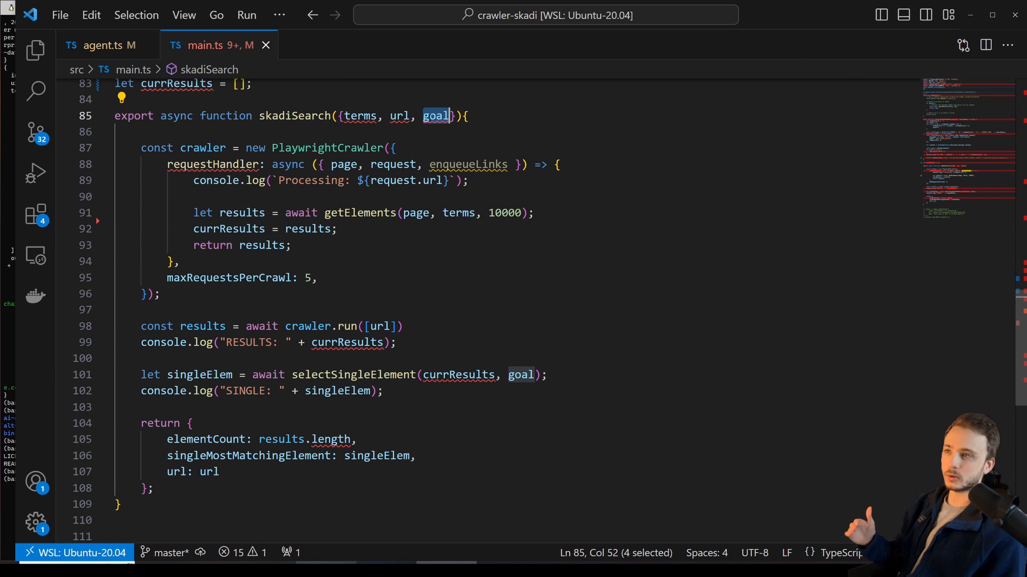
{"action": "left_click", "coordinate": [379, 213]}
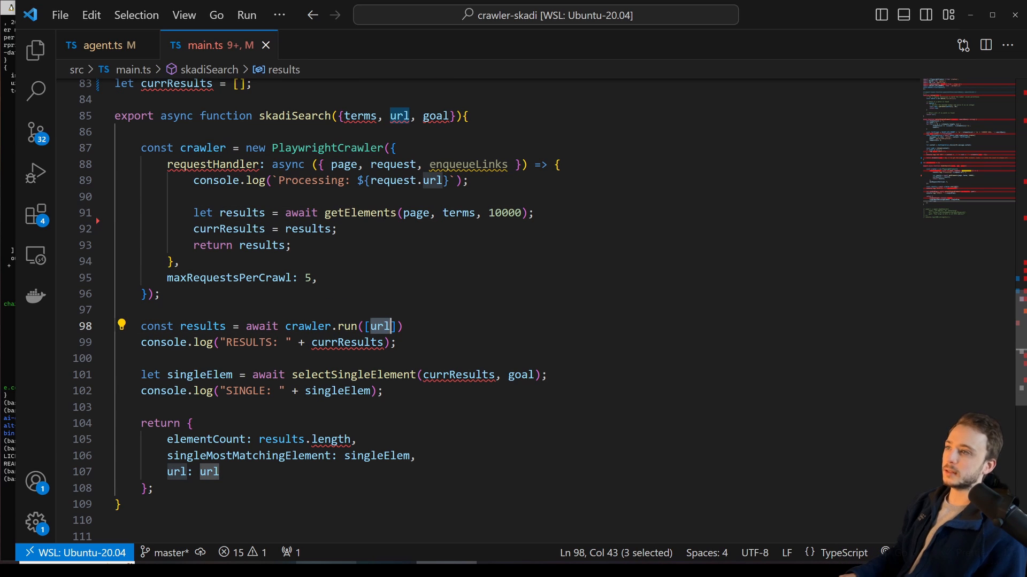
{"action": "left_click", "coordinate": [334, 45]}
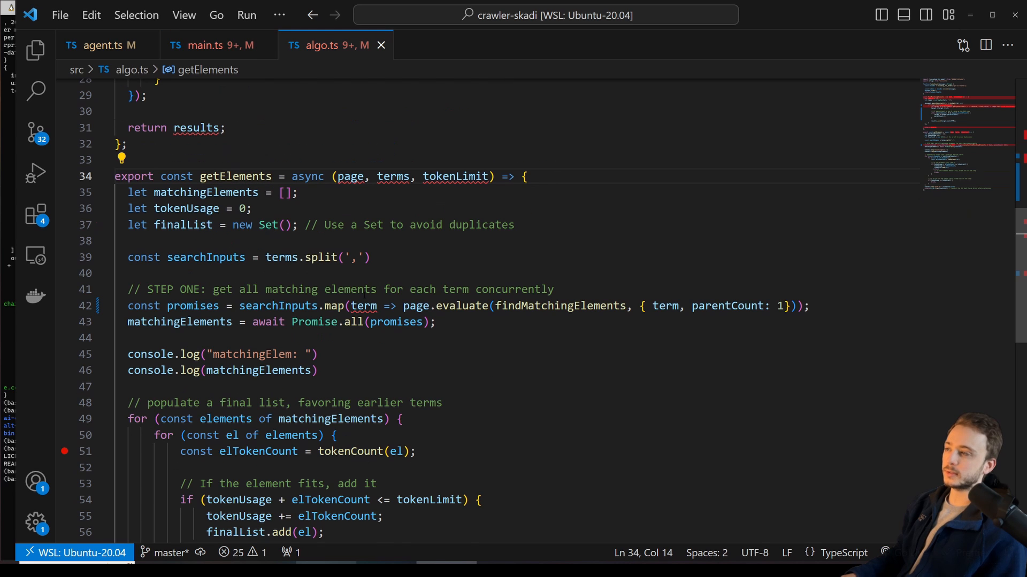
{"action": "scroll", "scroll_direction": "down", "scroll_amount": 3}
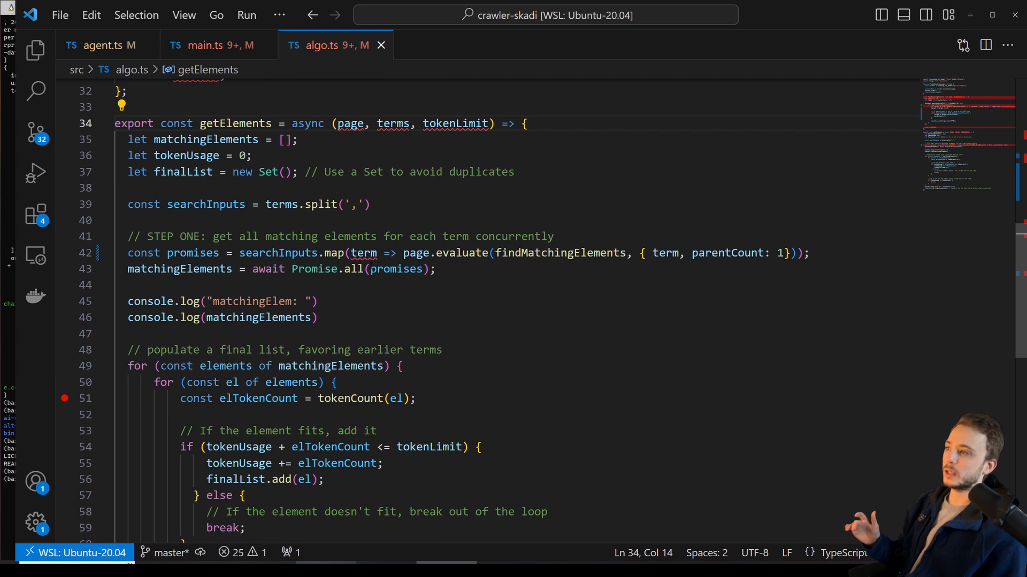
{"action": "scroll", "scroll_direction": "down", "scroll_amount": 3}
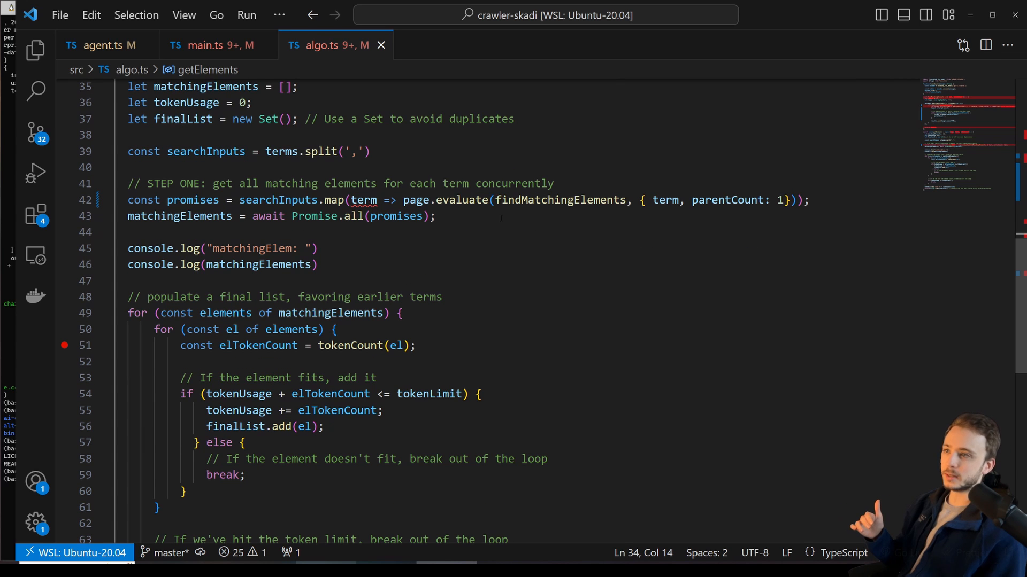
{"action": "double_click", "coordinate": [559, 200]}
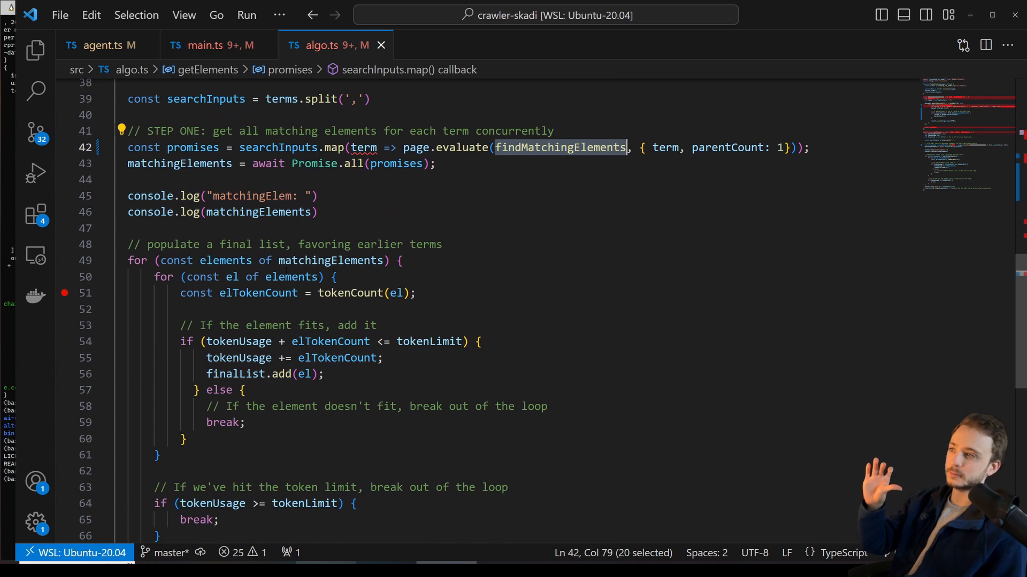
{"action": "left_click", "coordinate": [210, 45]}
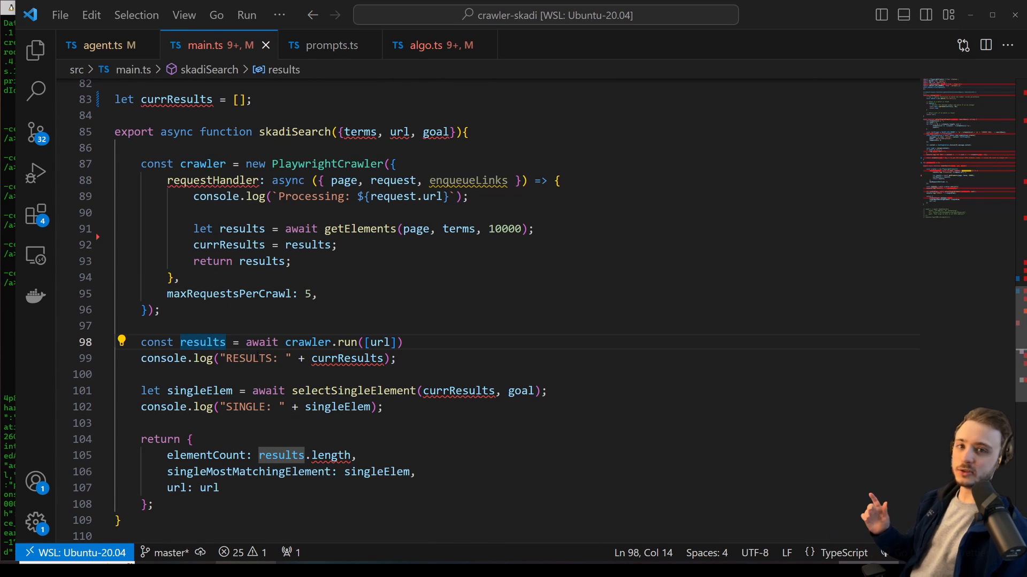
- Show selectSingleElement assembling SELECT_SYS_PROMPT and sending the chatCompletion request to the model
{"action": "double_click", "coordinate": [353, 391]}
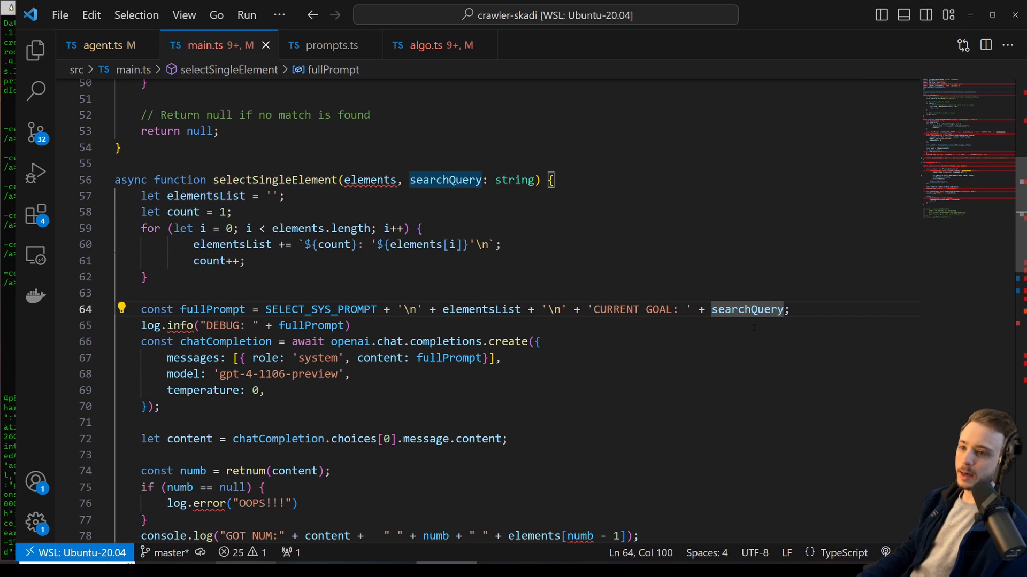
{"action": "double_click", "coordinate": [320, 309]}
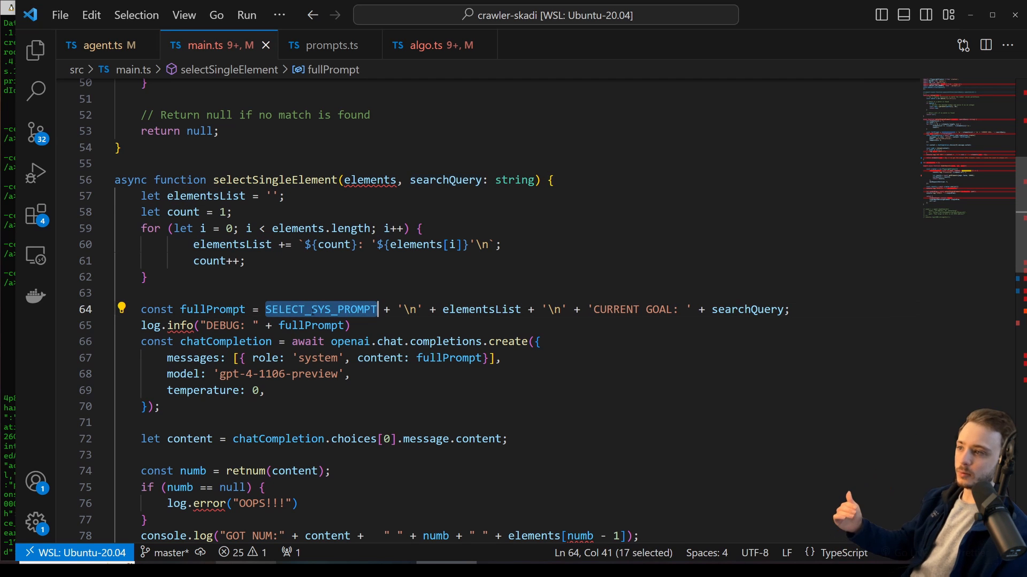
{"action": "left_click", "coordinate": [226, 341]}
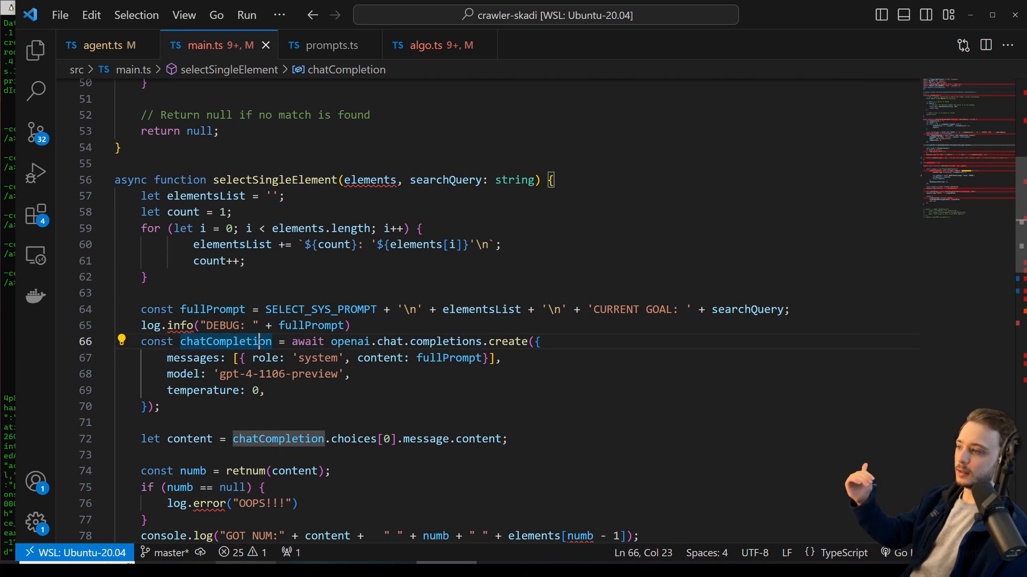
{"action": "scroll", "scroll_direction": "down", "scroll_amount": 3}
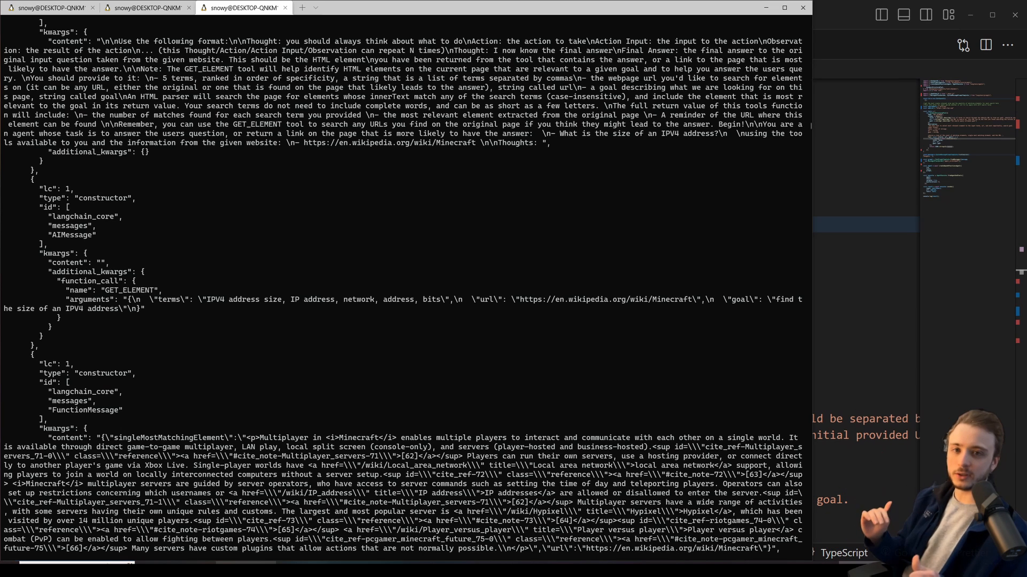
{"action": "mouse_move", "coordinate": [250, 308]}
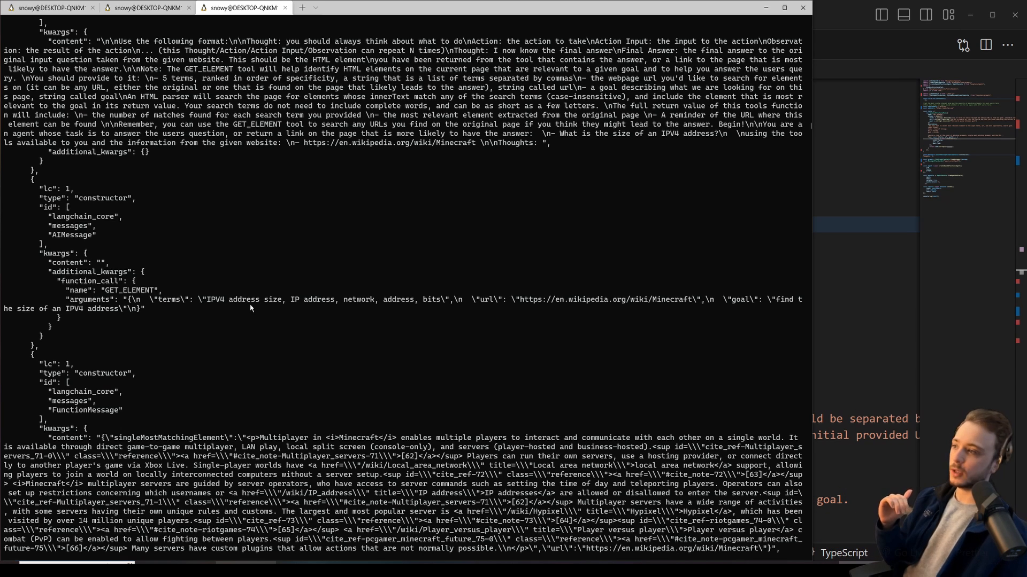
- Highlight the GET_ELEMENT call's IPV4 search terms and its Minecraft Wikipedia url argument
{"action": "double_click", "coordinate": [173, 300]}
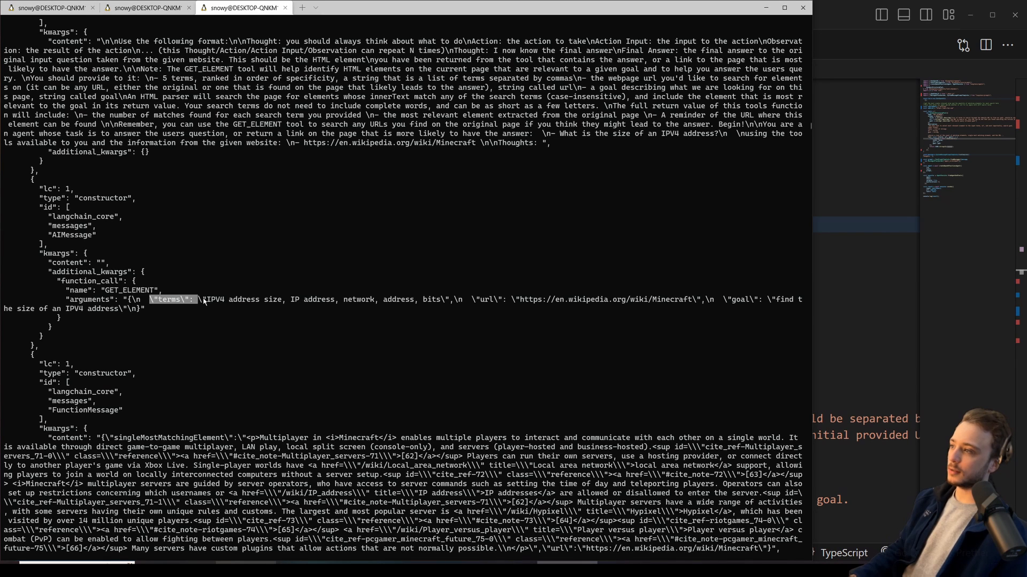
{"action": "left_click_drag", "start_coordinate": [190, 300], "coordinate": [370, 300]}
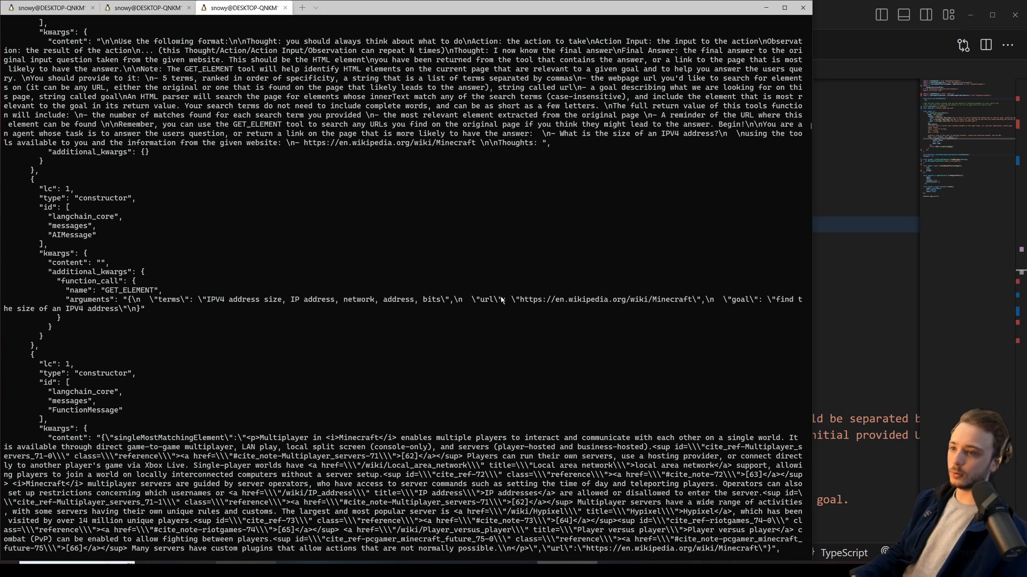
{"action": "double_click", "coordinate": [600, 299]}
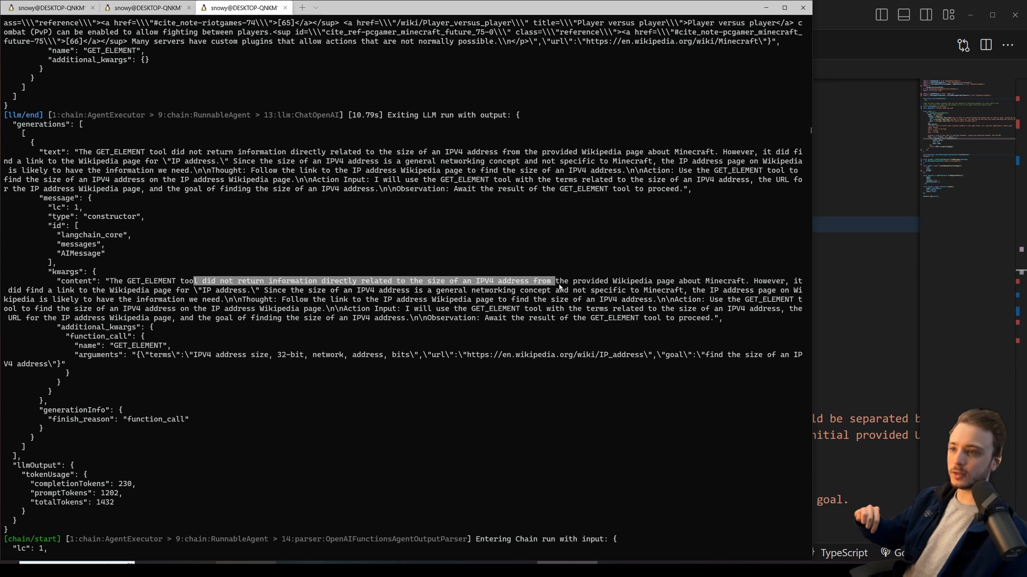
- Highlight the LLM noting nothing about IPV4 size was found before it follows the IP_address link
{"action": "left_click_drag", "start_coordinate": [556, 282], "coordinate": [737, 281]}
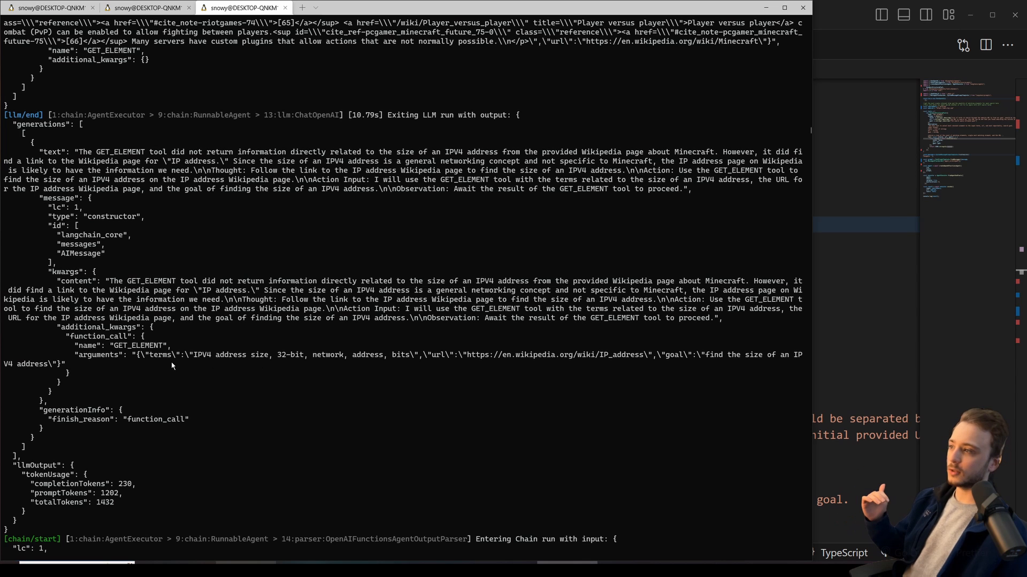
{"action": "mouse_move", "coordinate": [638, 354]}
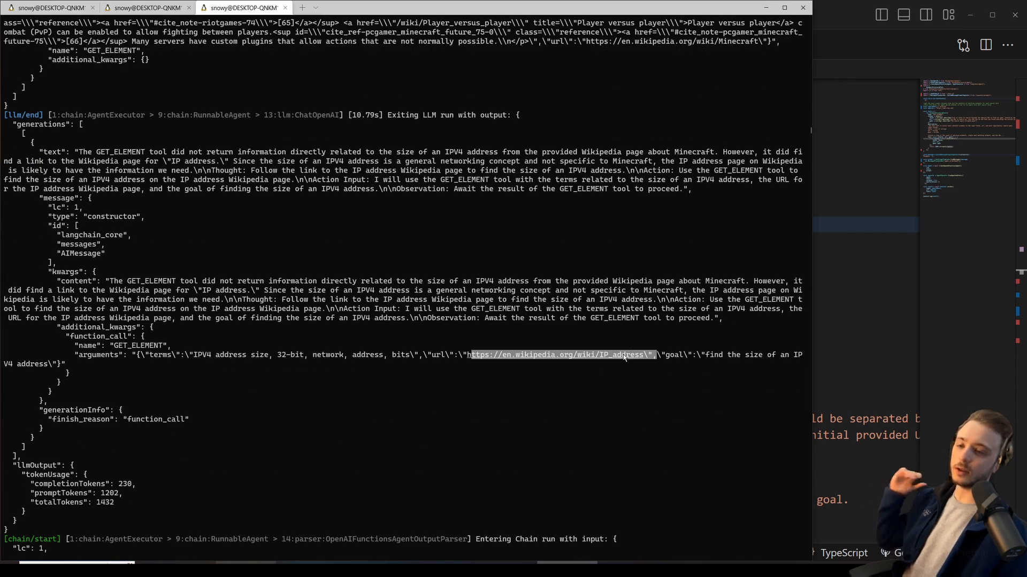
{"action": "mouse_move", "coordinate": [507, 354]}
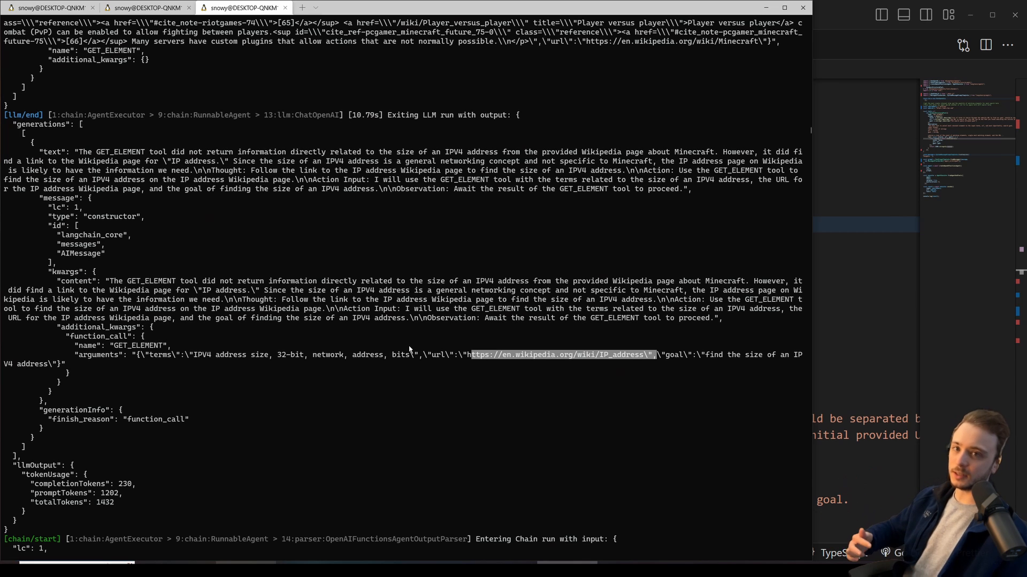
{"action": "scroll", "scroll_direction": "down", "scroll_amount": 3}
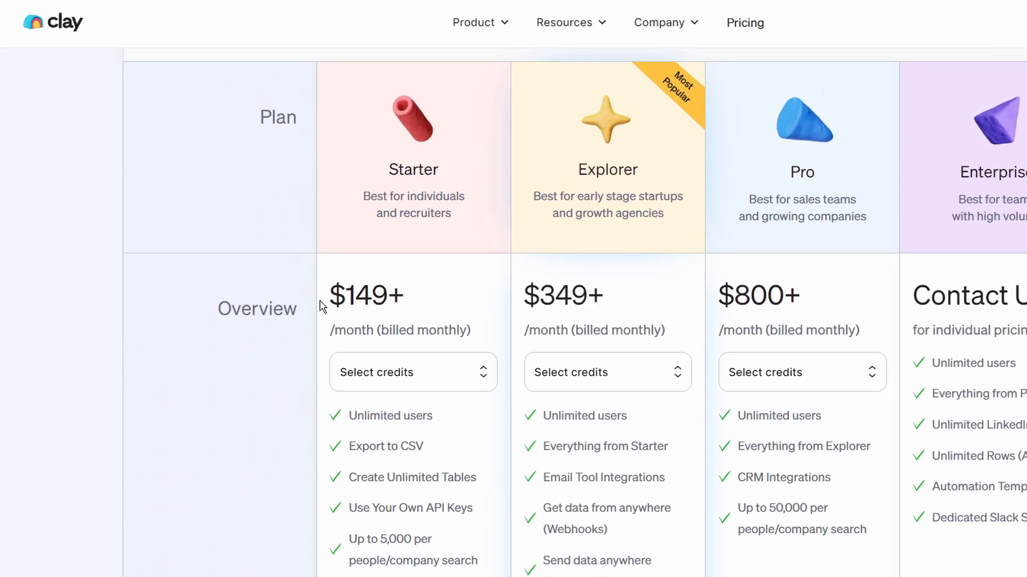
- Scroll to the Clay pricing FAQ and expand the question about low-cost enrichment providers
{"action": "scroll", "scroll_direction": "down", "scroll_amount": 3}
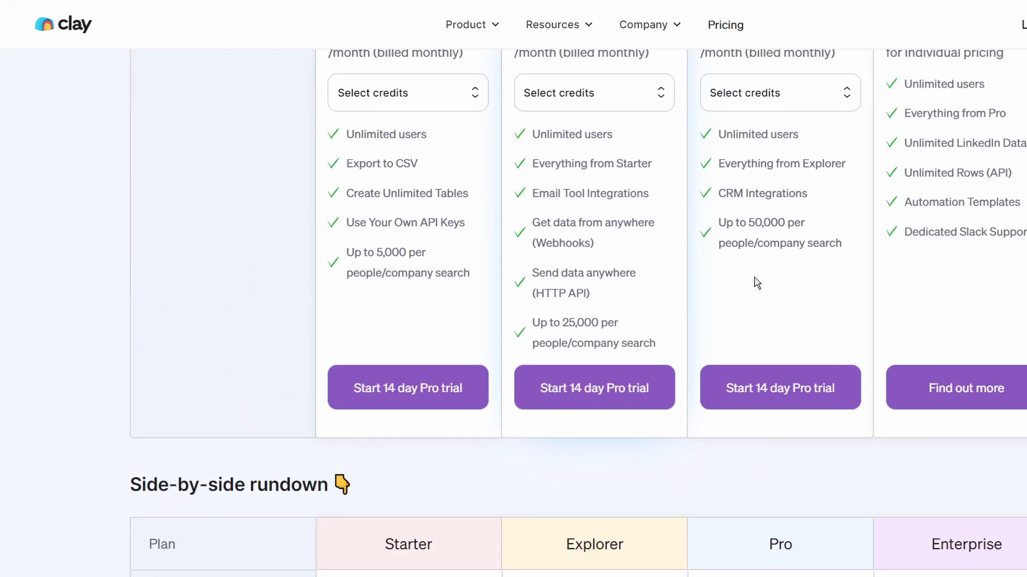
{"action": "scroll", "scroll_direction": "down", "scroll_amount": 3}
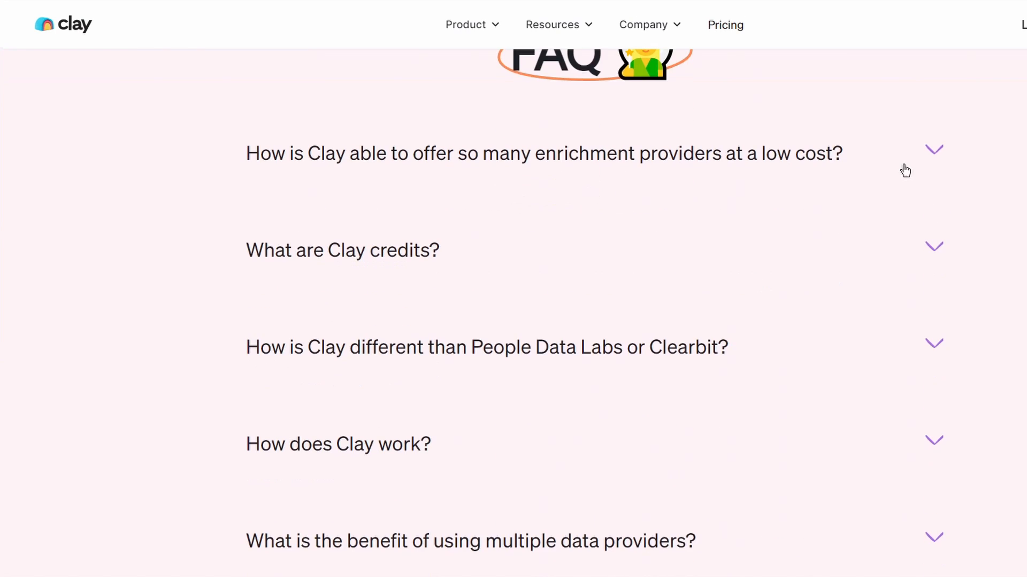
{"action": "left_click", "coordinate": [543, 153]}
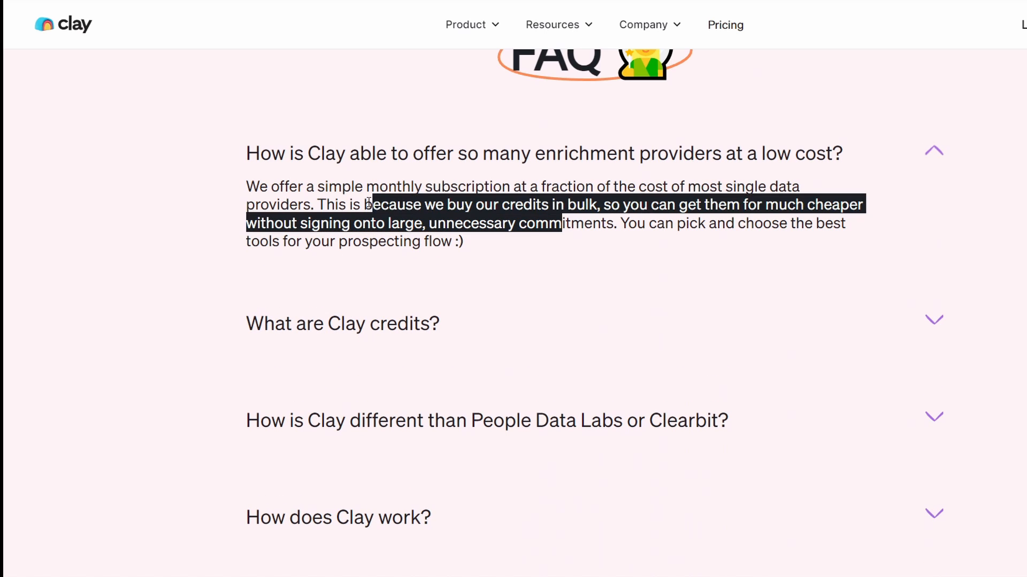